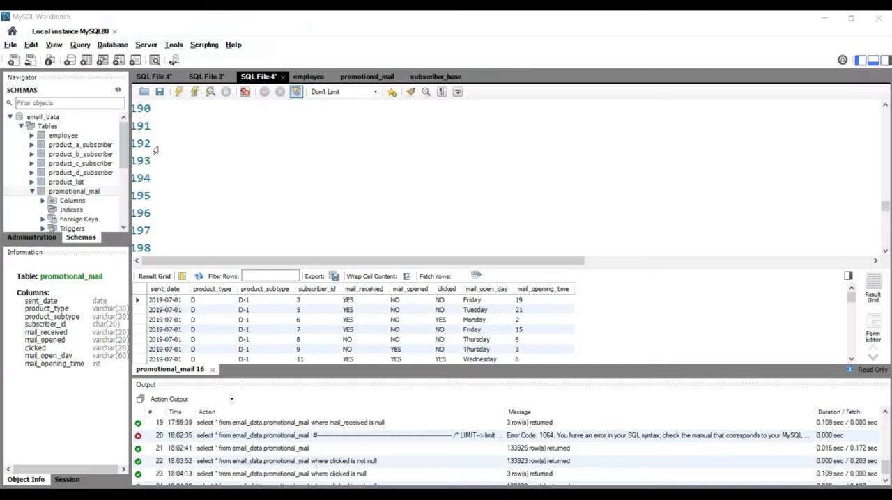
{"action": "mouse_move", "coordinate": [83, 202]}
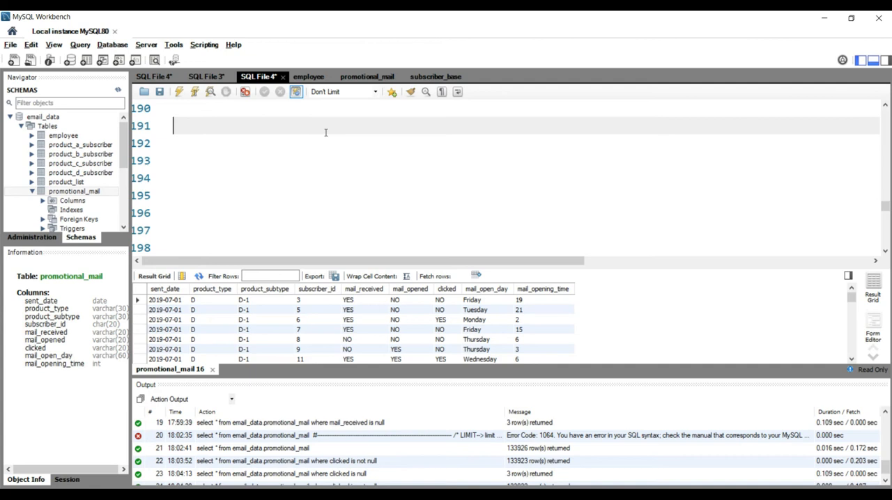
Type 'select * from email_data.promotional_mail limit 10;' on editor line 191
{"action": "type", "text": "select"}
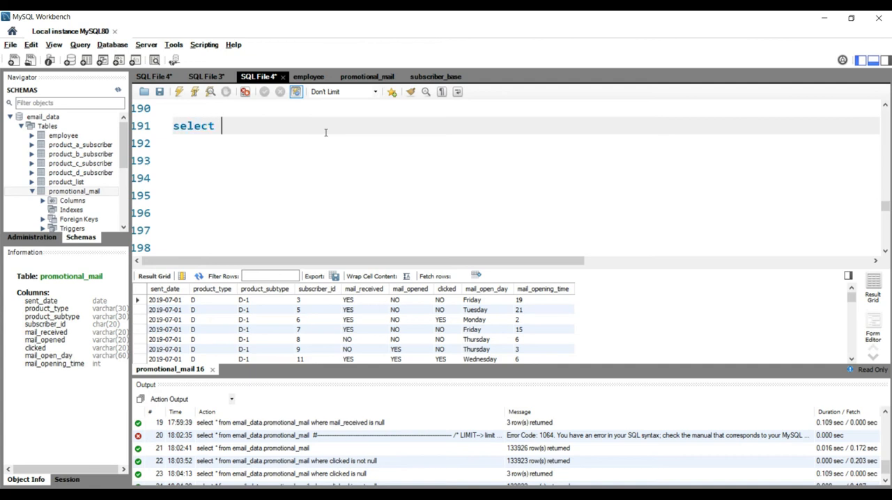
{"action": "type", "text": "* from"}
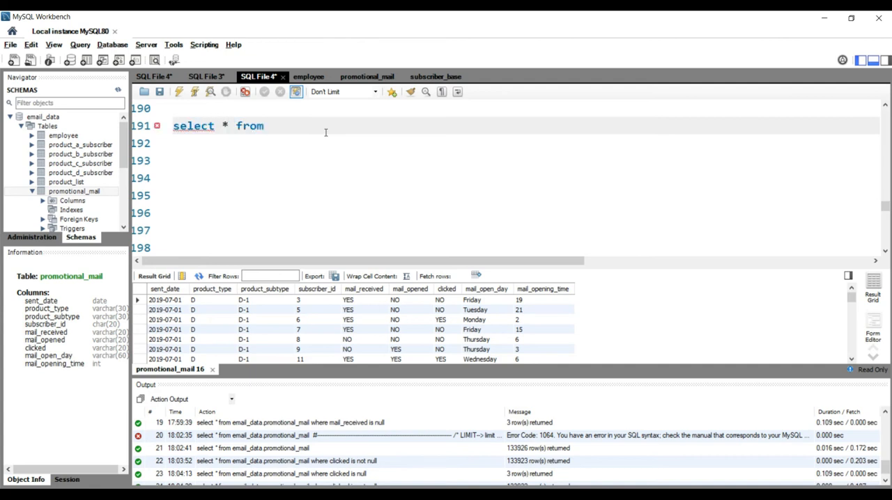
{"action": "type", "text": "email"}
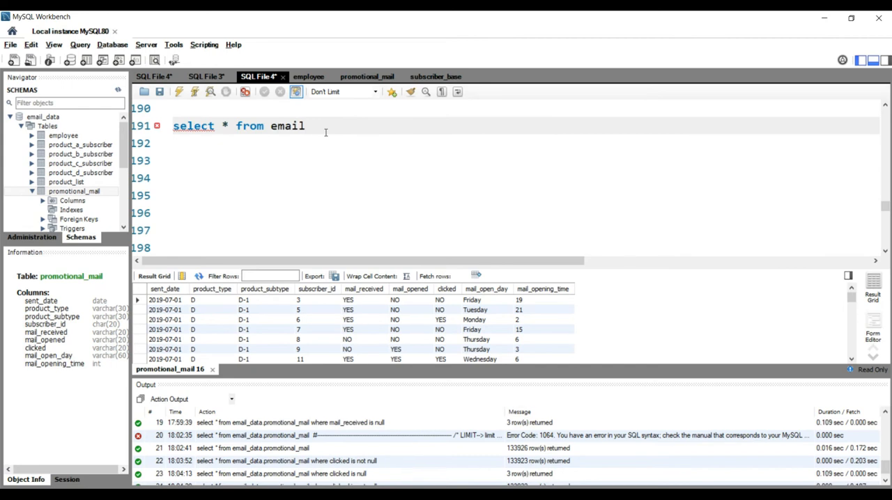
{"action": "type", "text": "_data."}
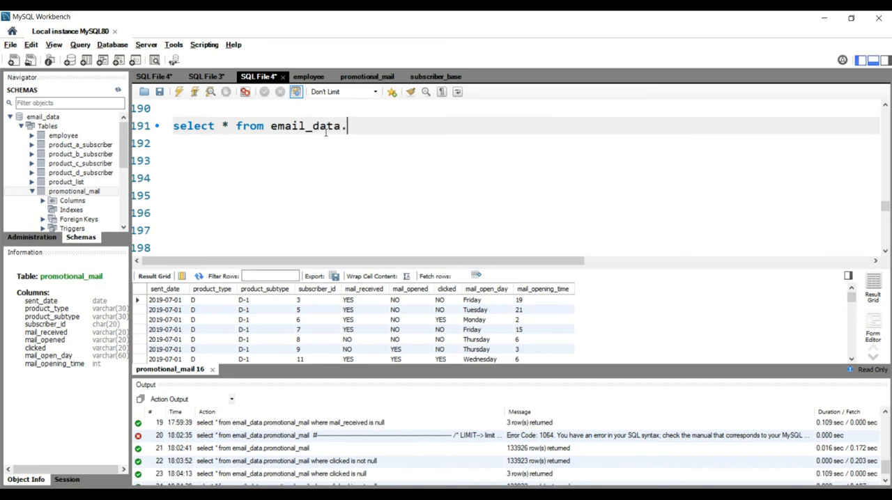
{"action": "type", "text": "prom"}
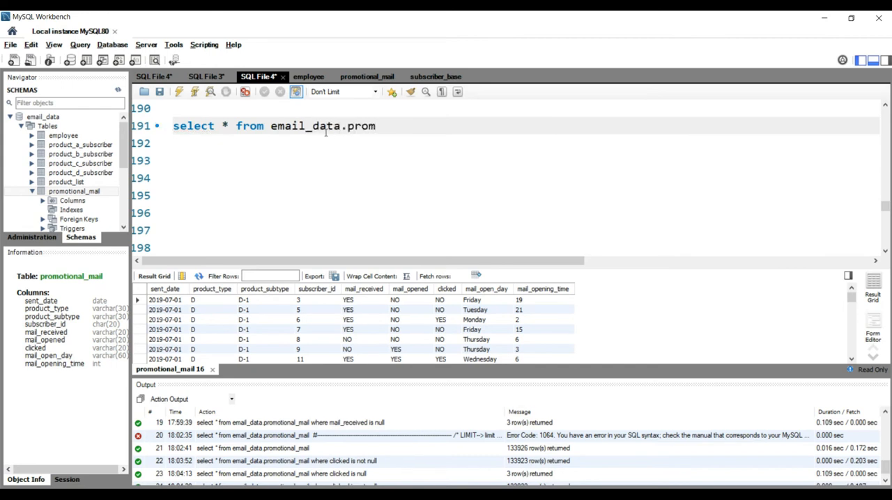
{"action": "type", "text": "o"}
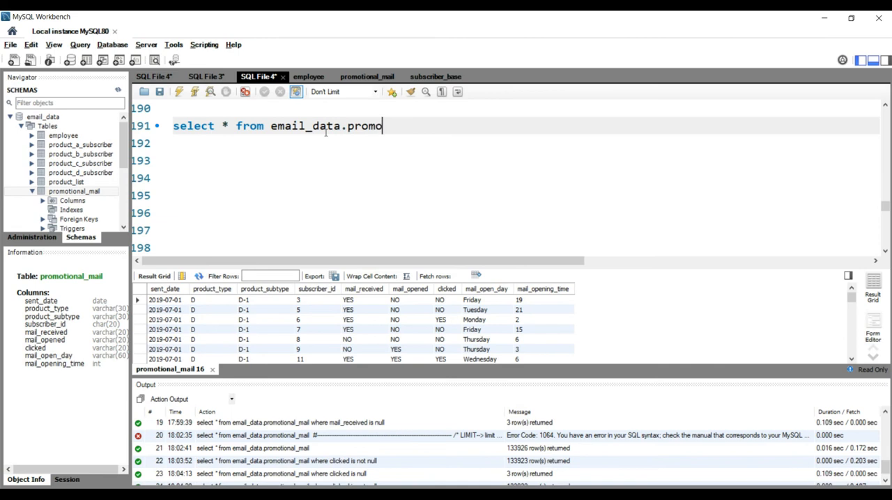
{"action": "type", "text": "tional_"}
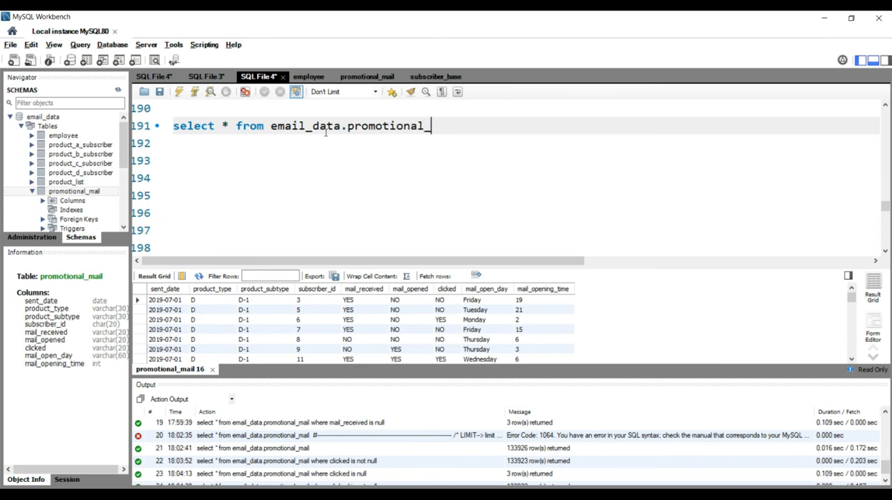
{"action": "type", "text": "mail"}
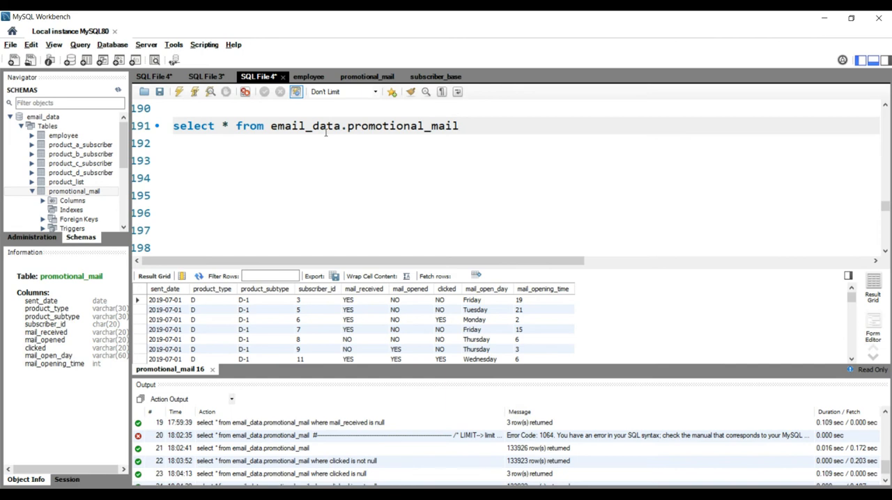
{"action": "type", "text": "limit 10;"}
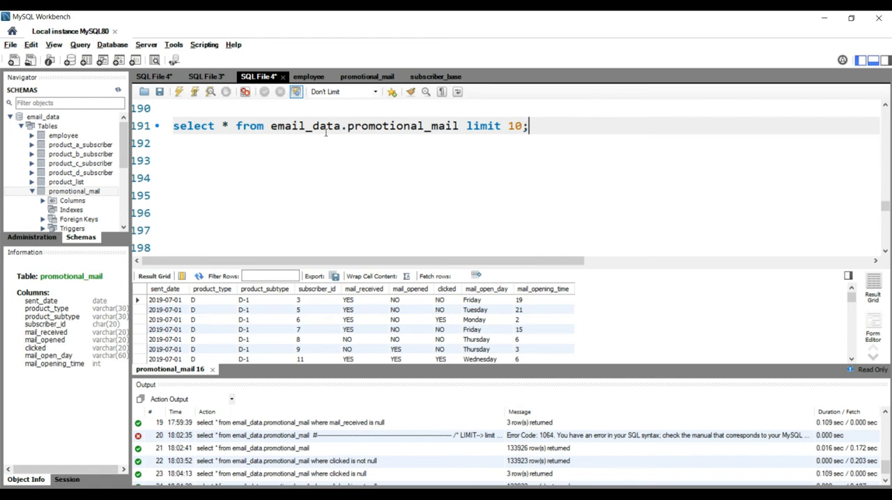
Run the promotional_mail limit-10 query, returning 10 rows in the result grid
{"action": "triple_click", "coordinate": [348, 125]}
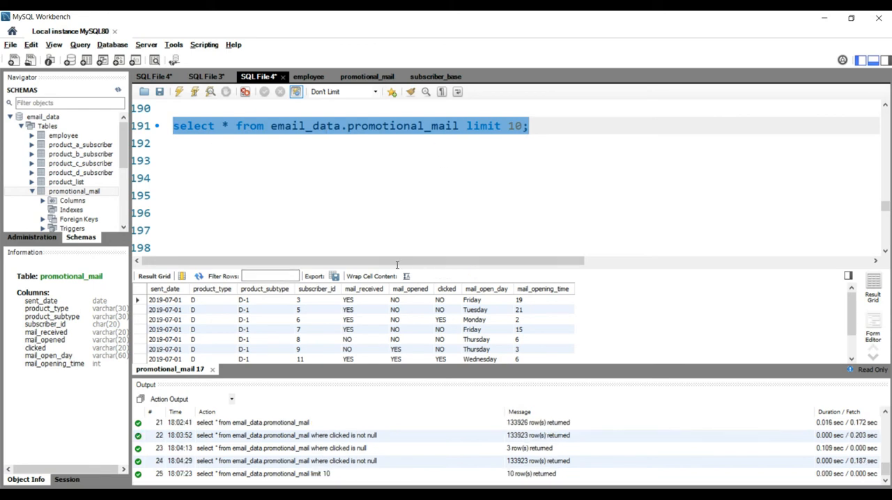
{"action": "mouse_move", "coordinate": [497, 389]}
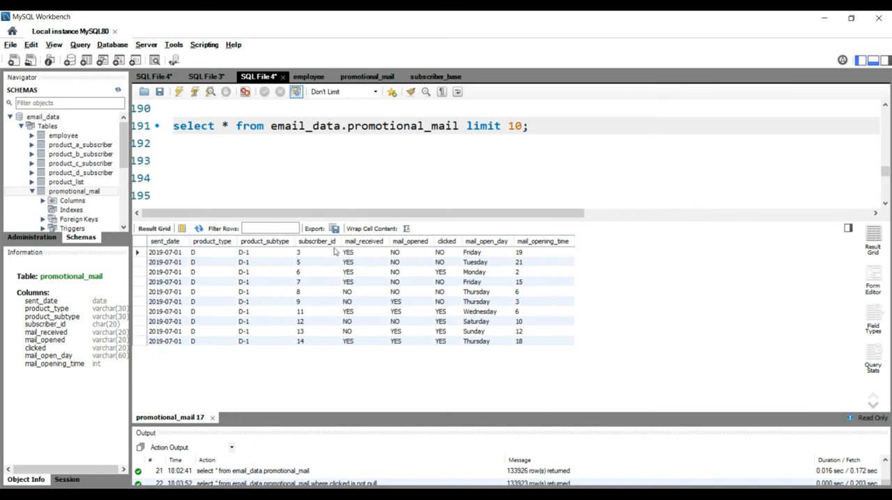
{"action": "left_click", "coordinate": [300, 252]}
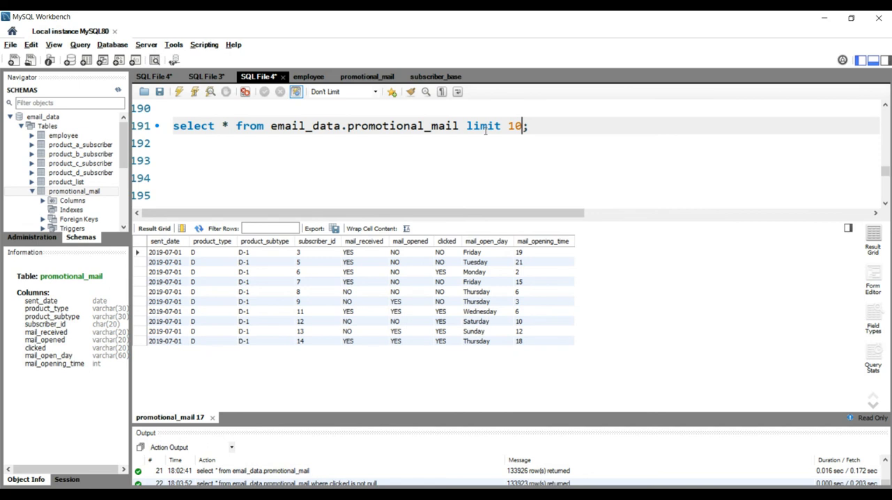
Replace the query's row limit value 10 with -15
{"action": "key", "text": "BackSpace"}
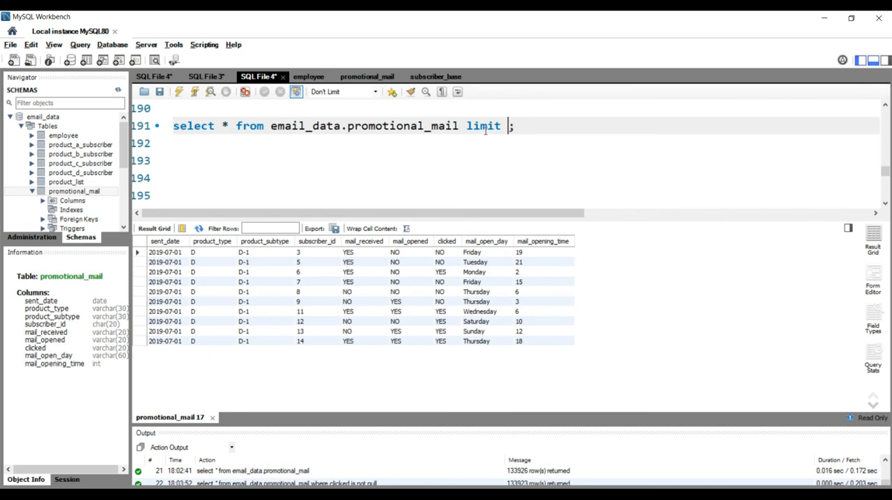
{"action": "type", "text": "-15"}
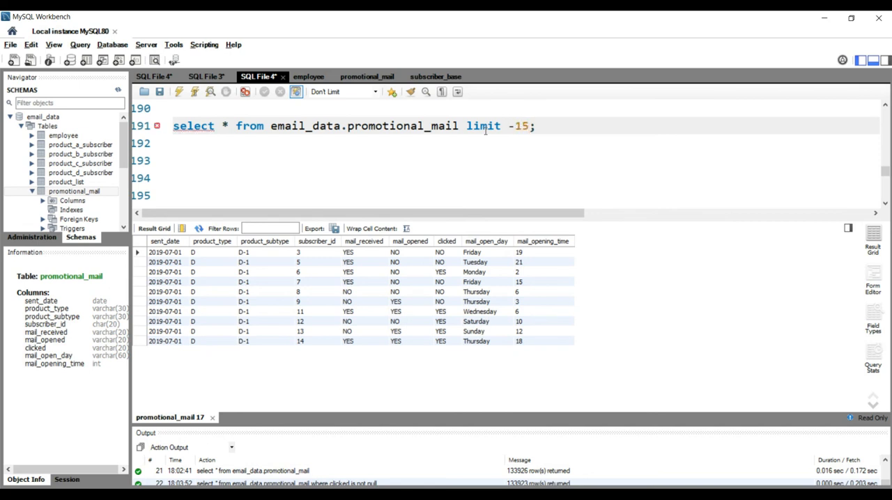